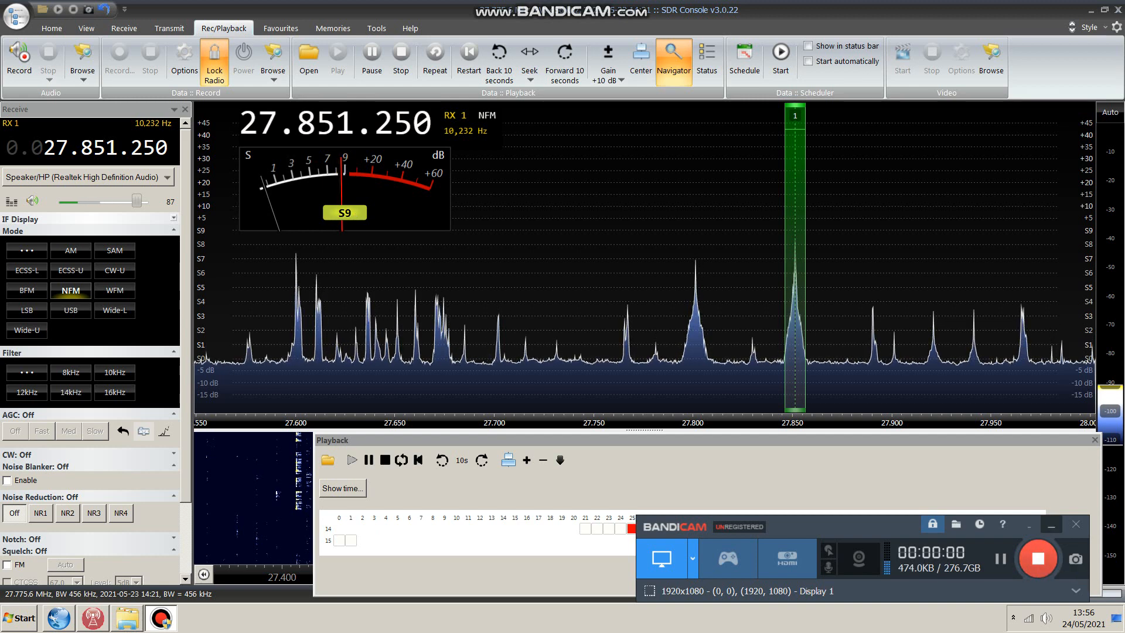
Step: Minimize Bandicam to the tray, leaving SDR Console receiving 27.851.250 MHz NFM alone on screen
{"action": "left_click", "coordinate": [1050, 525]}
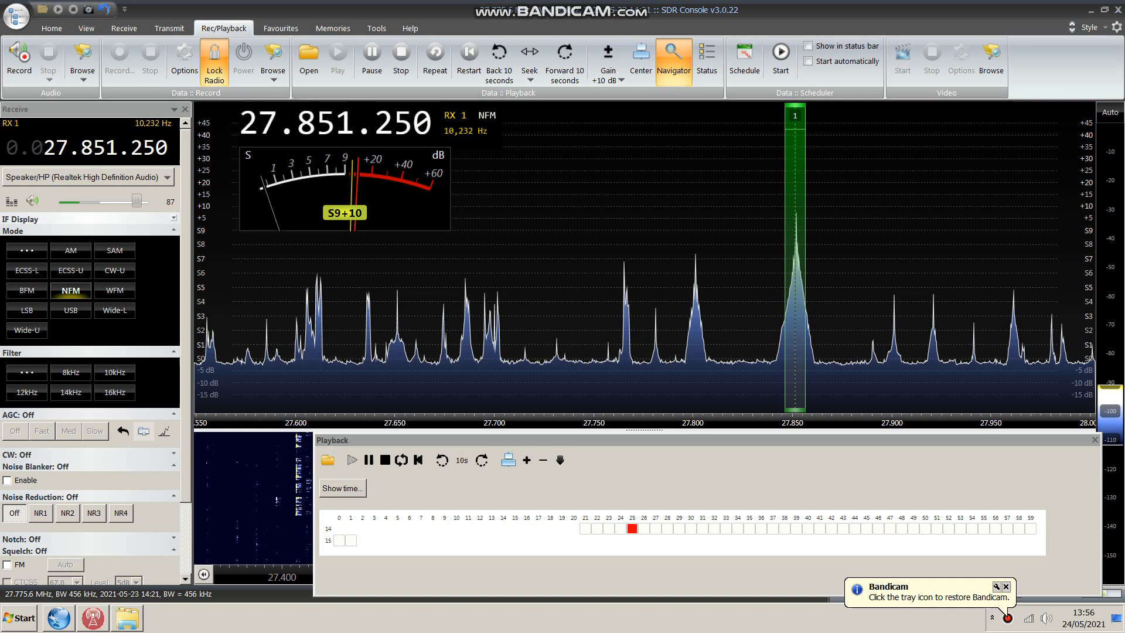
{"action": "left_click", "coordinate": [1005, 586]}
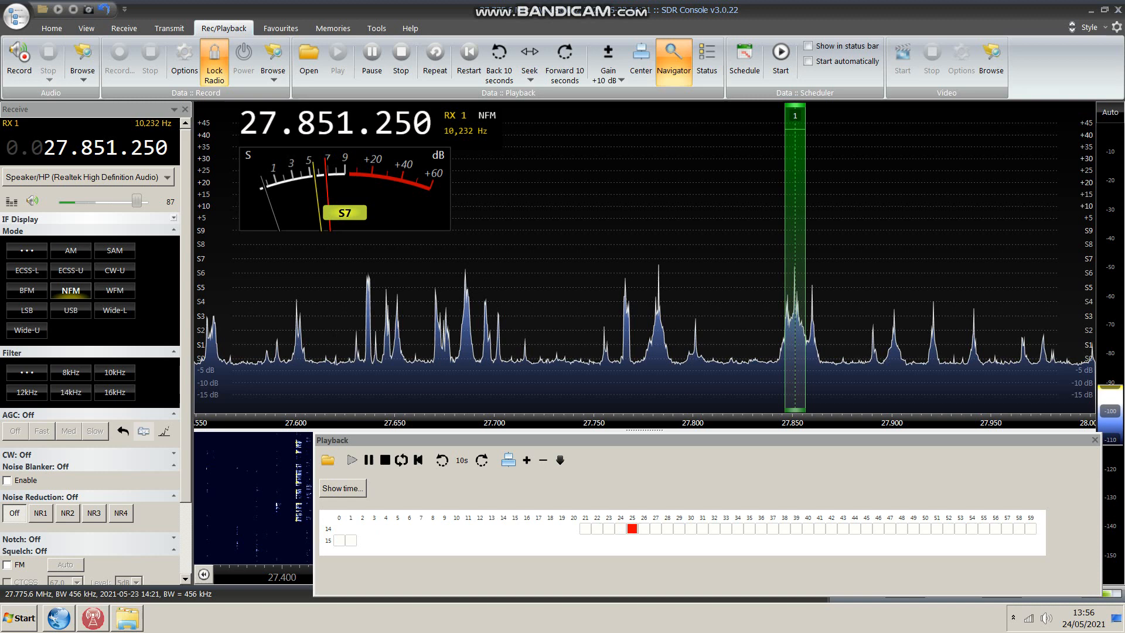